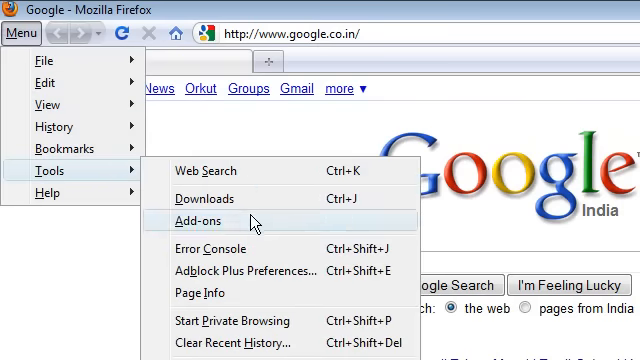
# - Block the Google logo image via Adblock Plus and view the installed add-ons
pyautogui.click(200, 220)
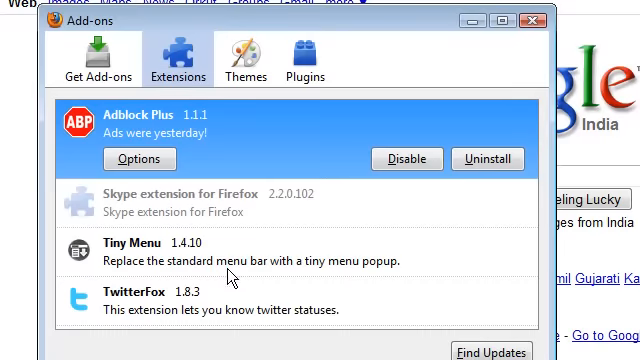
pyautogui.moveTo(230, 280)
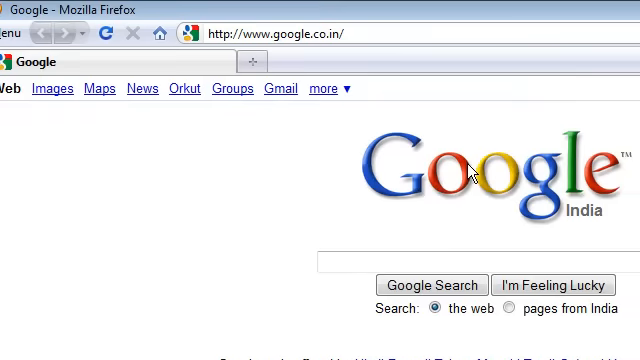
pyautogui.rightClick(452, 164)
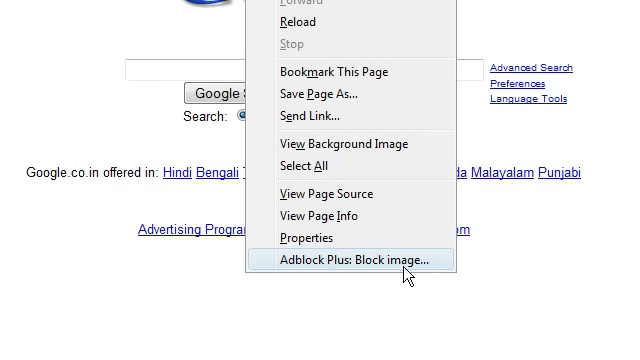
pyautogui.click(360, 260)
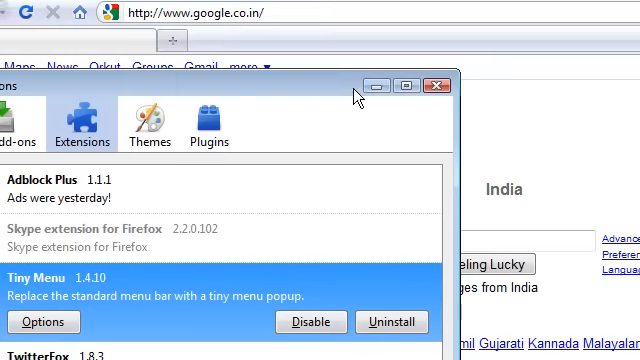
# - Close the Add-ons manager and show the Tiny Menu compact menu on the logo-less Google page
pyautogui.click(436, 88)
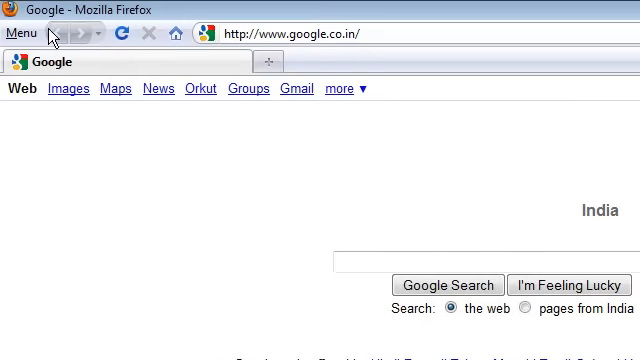
pyautogui.click(22, 32)
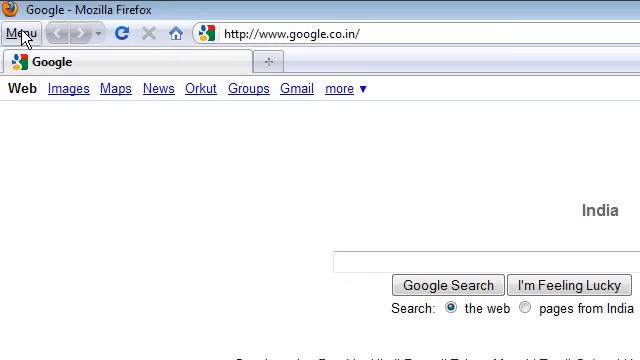
pyautogui.click(24, 34)
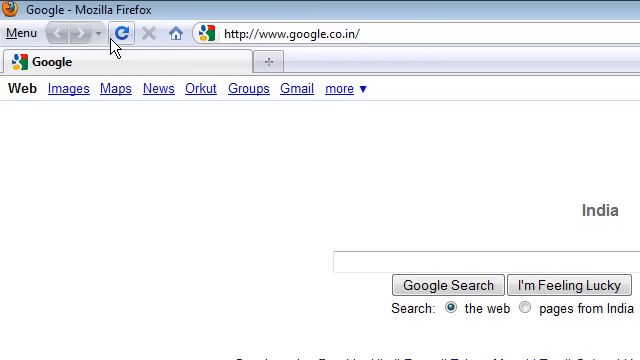
pyautogui.moveTo(178, 36)
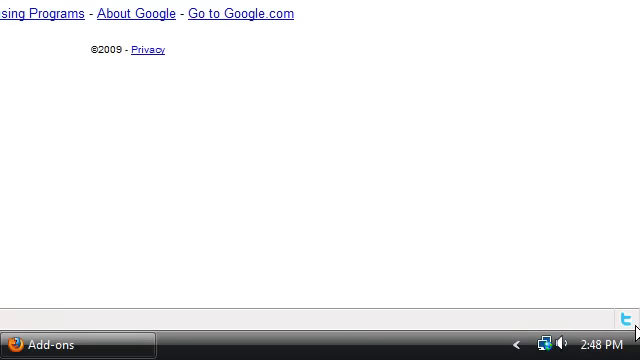
pyautogui.moveTo(630, 316)
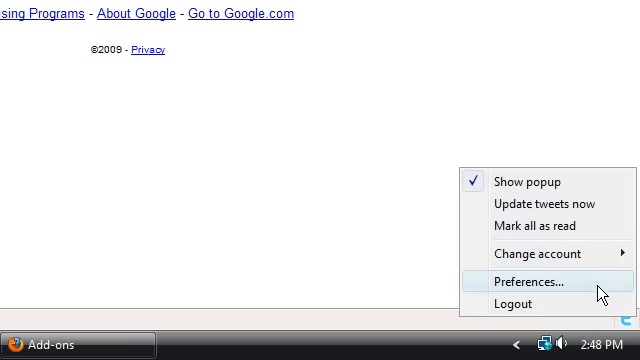
# - Bring up the TwitterFox preferences from its status-bar icon
pyautogui.click(532, 280)
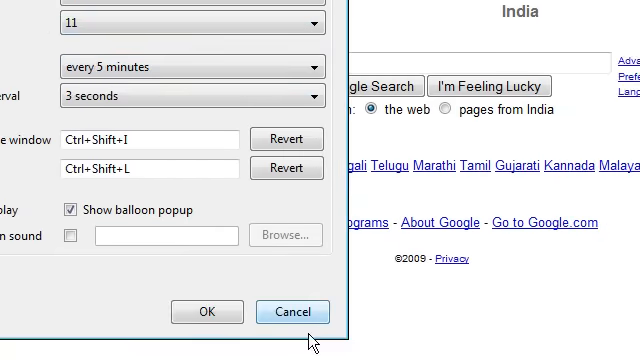
# - Cancel the TwitterFox preferences unchanged, scroll through the latest tweets and bring up TwitterFox options
pyautogui.click(292, 312)
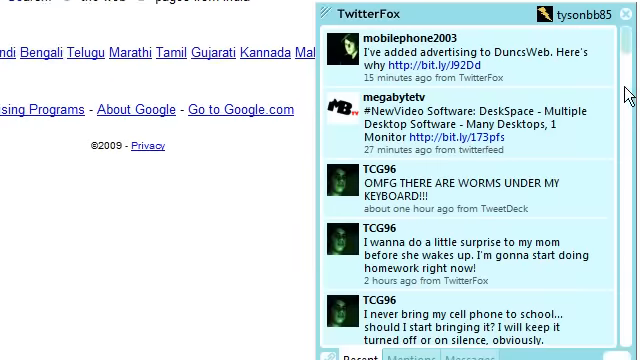
pyautogui.scroll(-3)
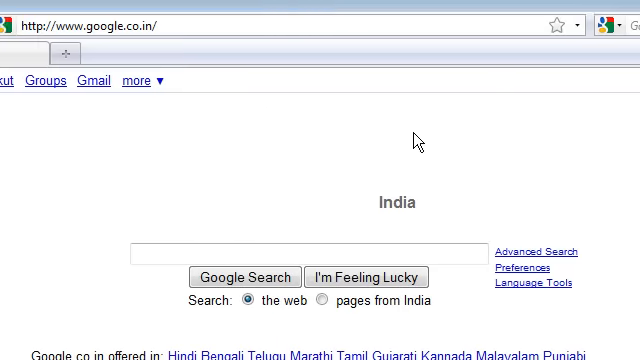
pyautogui.scroll(-3)
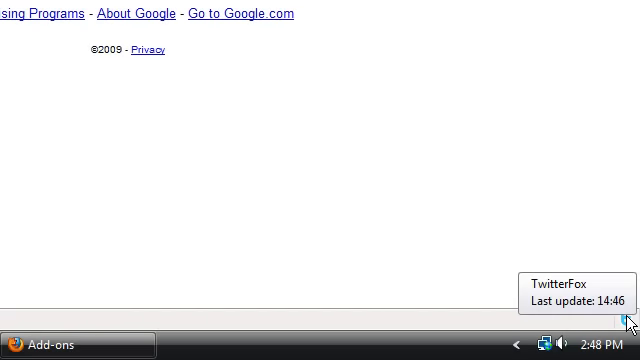
pyautogui.rightClick(620, 324)
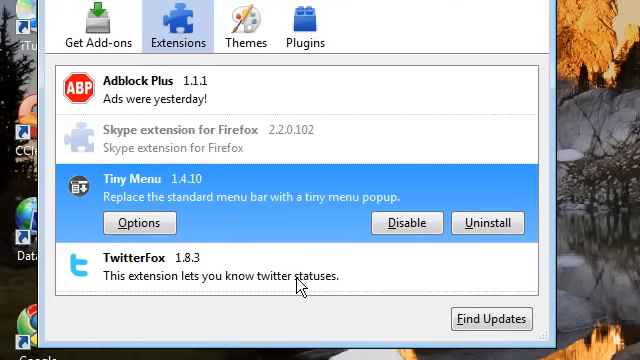
pyautogui.moveTo(240, 218)
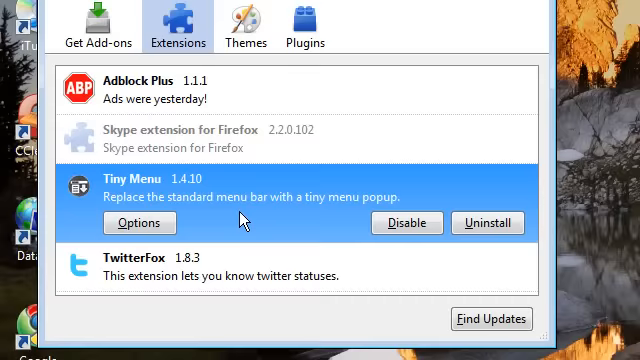
# - Browse the Extensions entries: Adblock Plus, Skype extension, Tiny Menu and TwitterFox
pyautogui.click(250, 164)
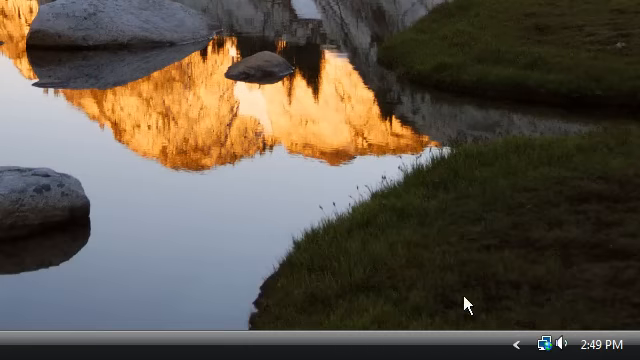
pyautogui.moveTo(308, 186)
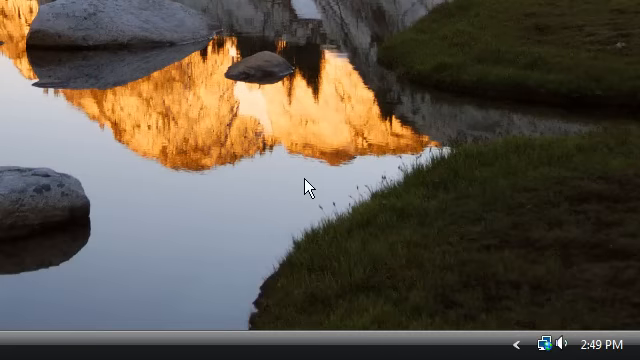
pyautogui.moveTo(230, 206)
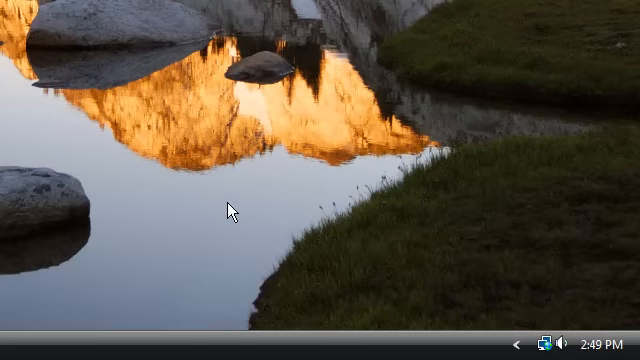